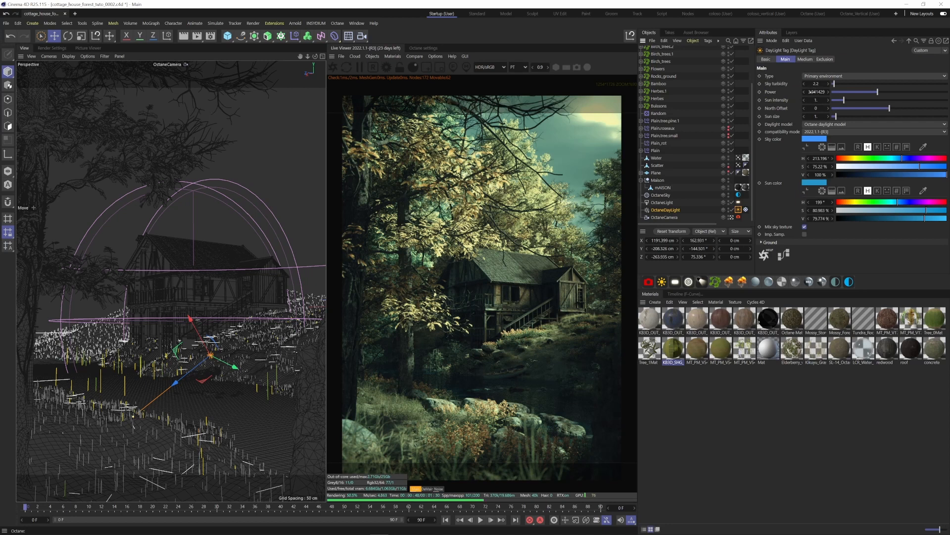
Step: Create an Octane Volume object from the Octane menu and view its Medium settings
{"action": "left_click", "coordinate": [664, 202]}
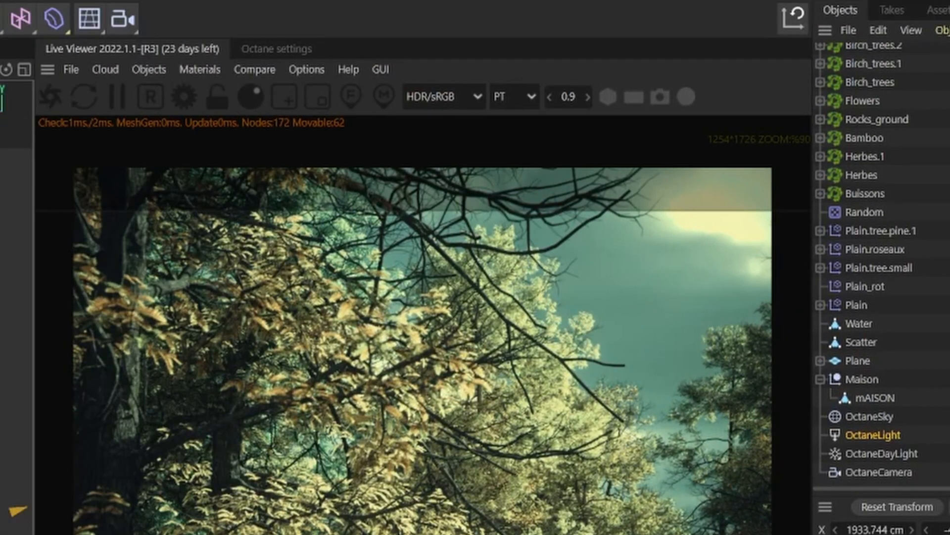
{"action": "left_click", "coordinate": [149, 70]}
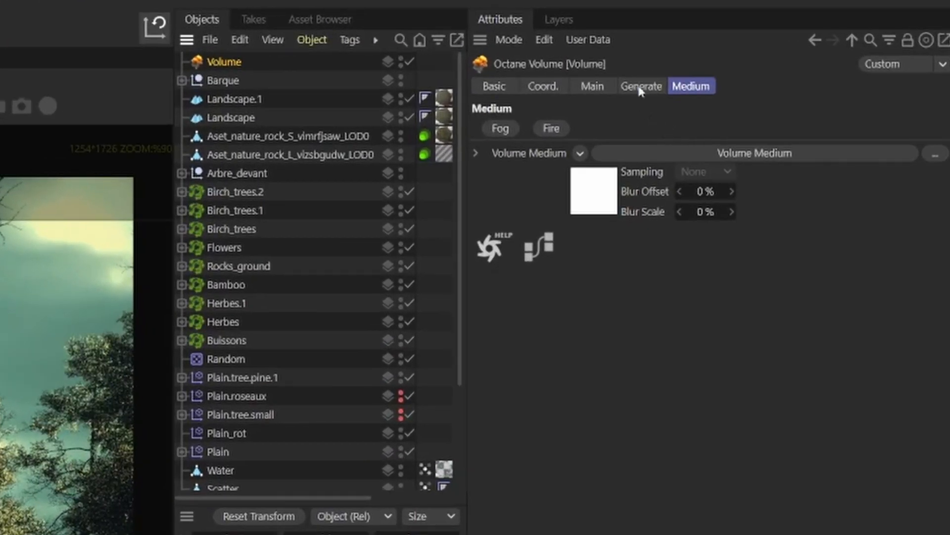
Step: Set Voxel Size to 555 cm and enlarge the volume to roughly 9731 × 7621 × 14666 cm
{"action": "left_click", "coordinate": [641, 86]}
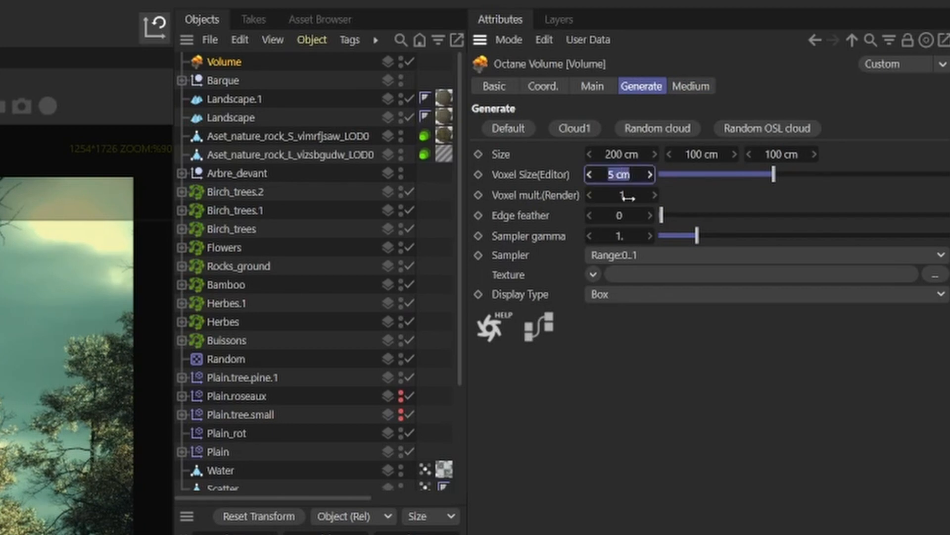
{"action": "type", "text": "555"}
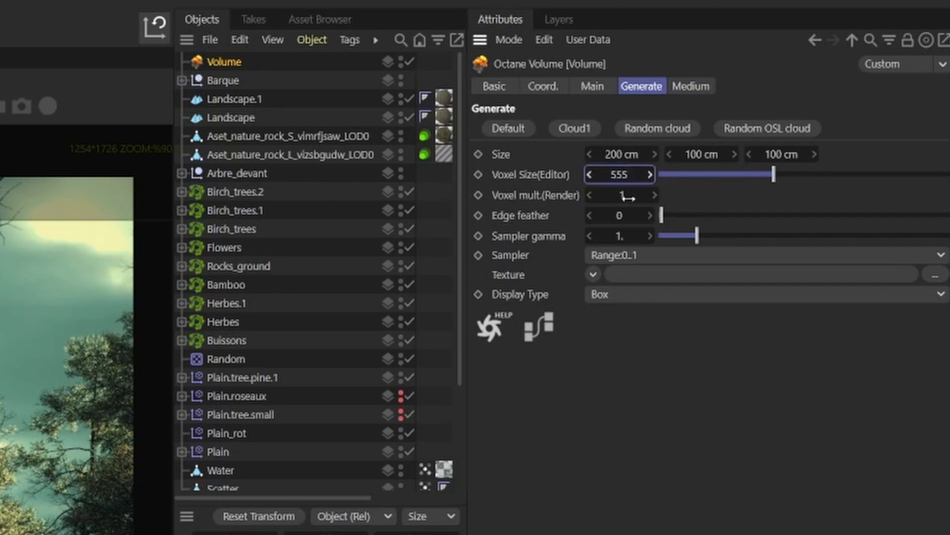
{"action": "left_click_drag", "start_coordinate": [773, 174], "coordinate": [858, 174]}
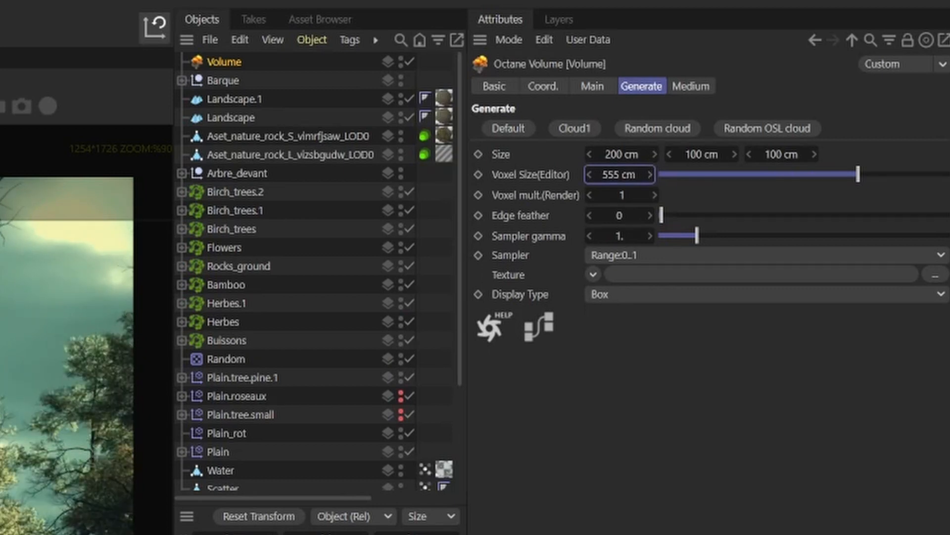
{"action": "left_click", "coordinate": [281, 78]}
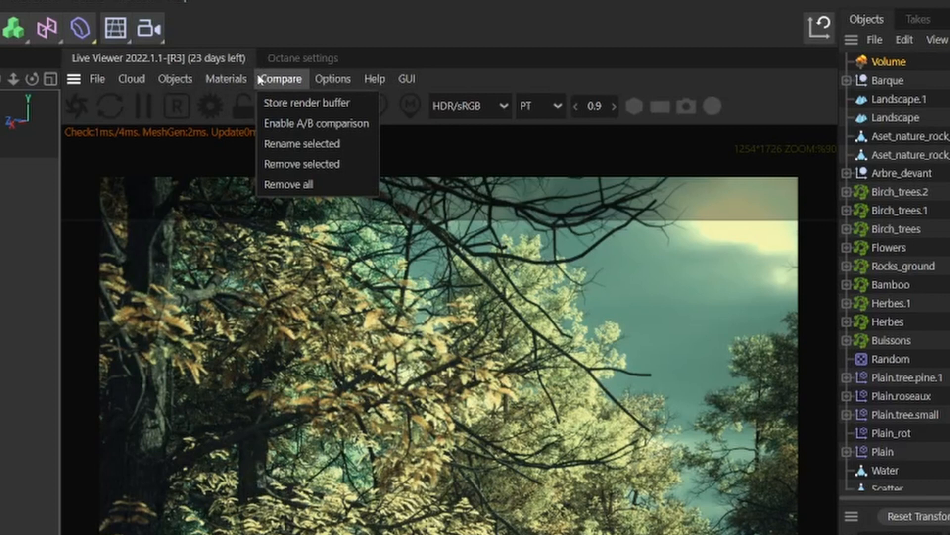
{"action": "left_click", "coordinate": [333, 78]}
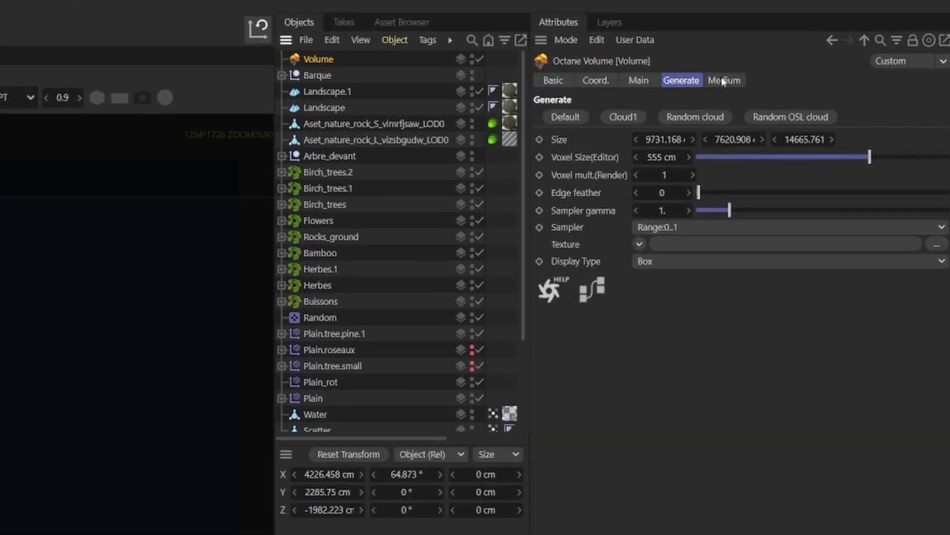
Step: Lower the Volume Medium's density to about 0.0004 for a light haze over the forest
{"action": "left_click", "coordinate": [724, 80]}
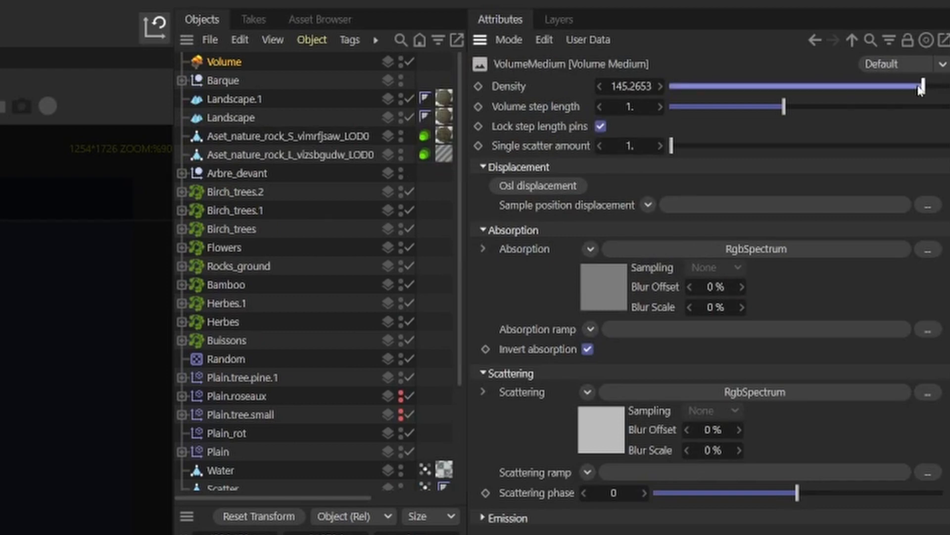
{"action": "left_click_drag", "start_coordinate": [919, 86], "coordinate": [818, 86]}
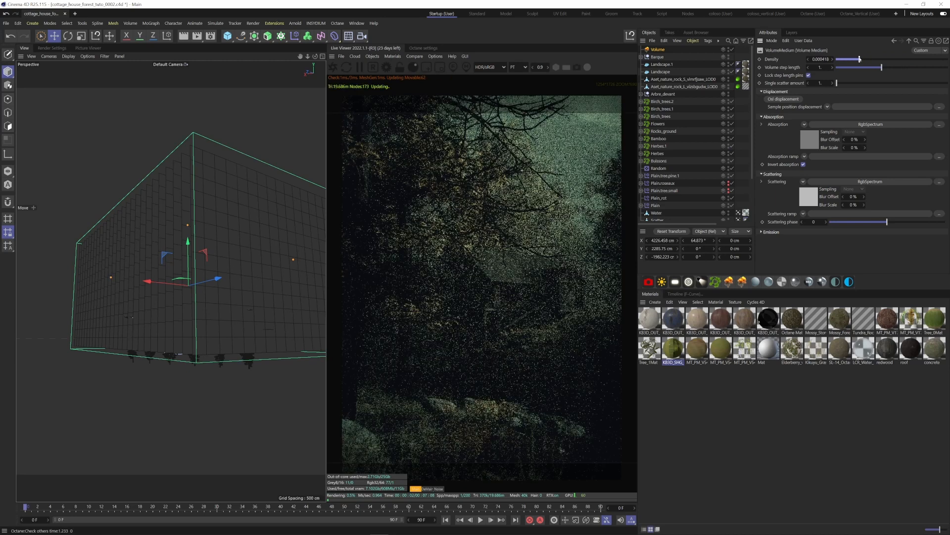
{"action": "left_click_drag", "start_coordinate": [859, 59], "coordinate": [868, 59]}
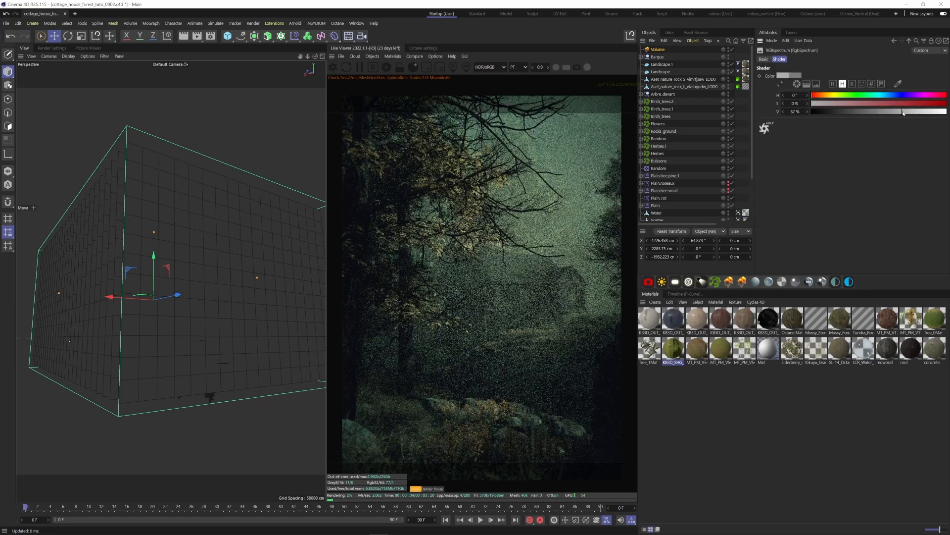
Step: Brighten the absorption colour, raise step length to about 30.18 and scattering phase to about 0.11
{"action": "left_click_drag", "start_coordinate": [903, 111], "coordinate": [945, 111]}
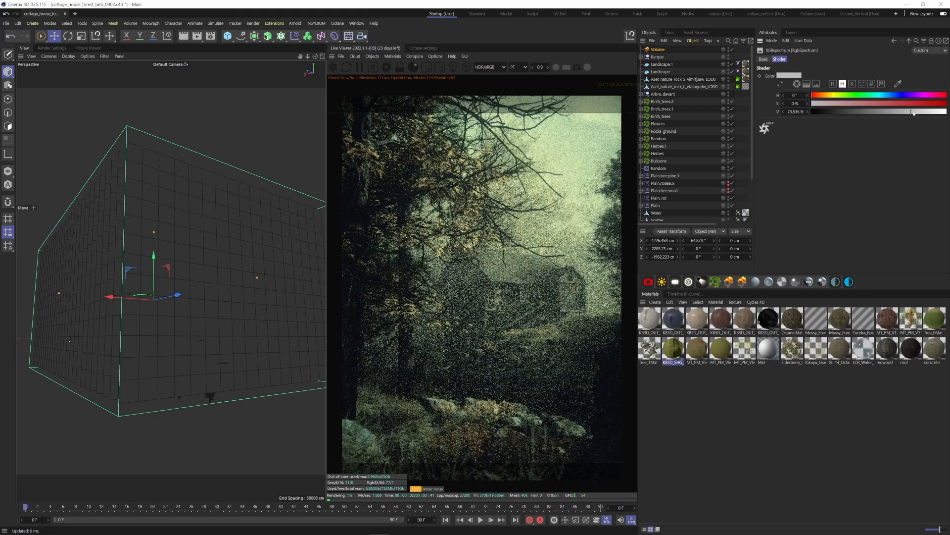
{"action": "left_click_drag", "start_coordinate": [909, 111], "coordinate": [945, 111]}
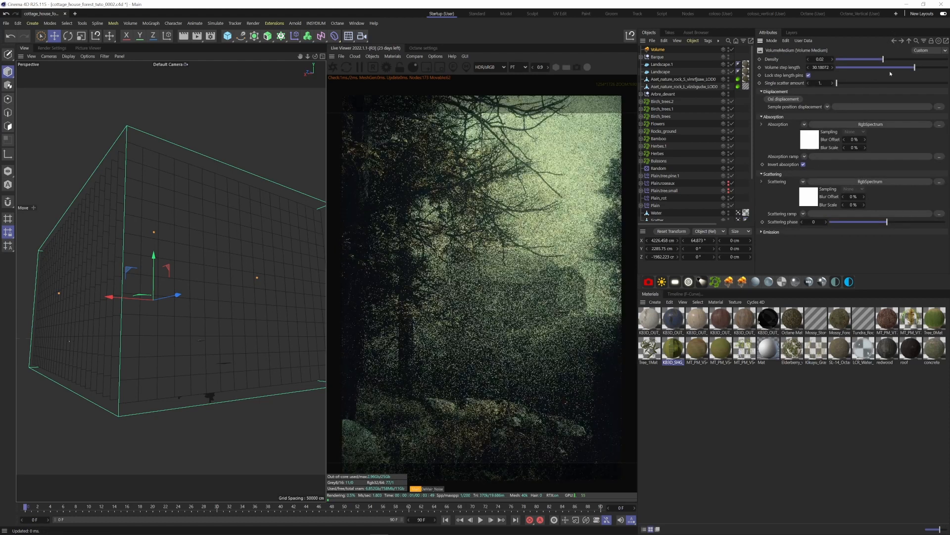
{"action": "left_click_drag", "start_coordinate": [837, 221], "coordinate": [894, 221]}
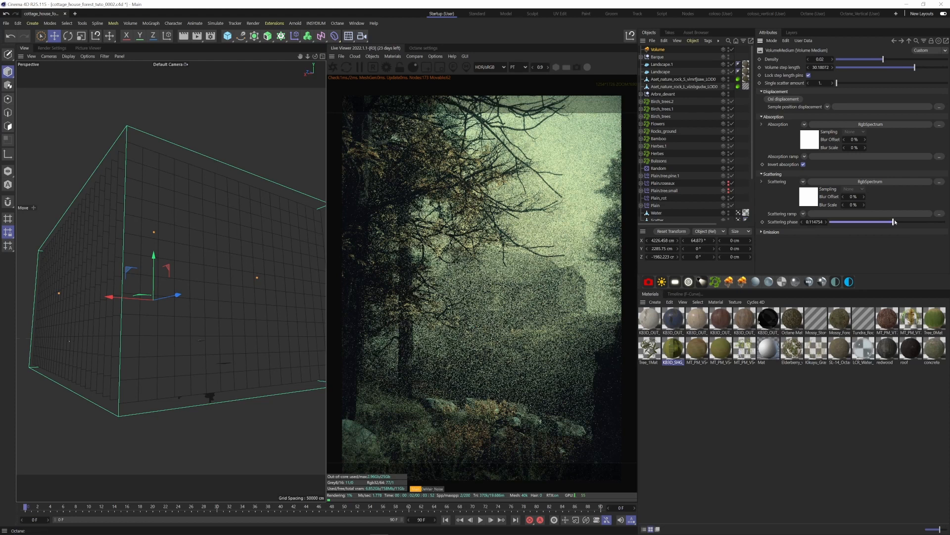
{"action": "left_click_drag", "start_coordinate": [894, 222], "coordinate": [914, 221]}
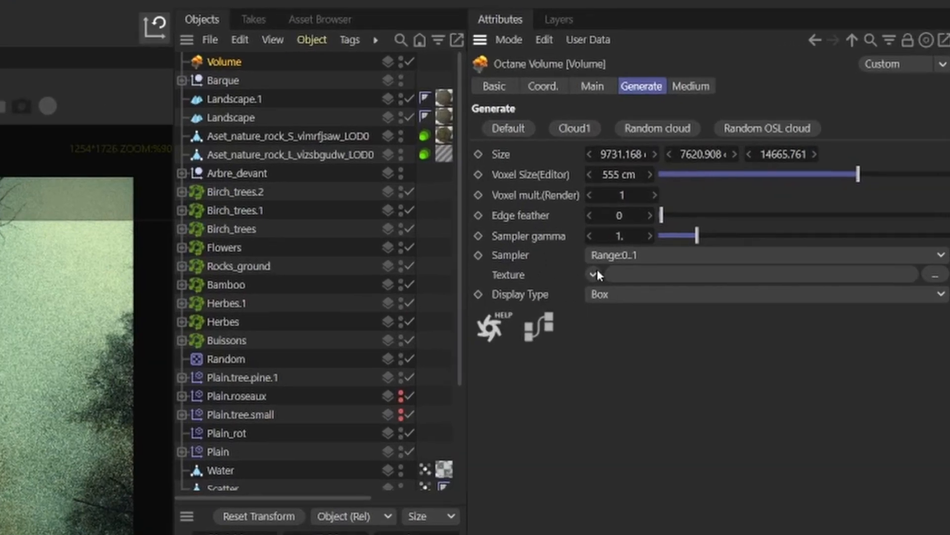
Step: Load a Noise texture into the volume and set its noise type to FBM
{"action": "left_click", "coordinate": [593, 274]}
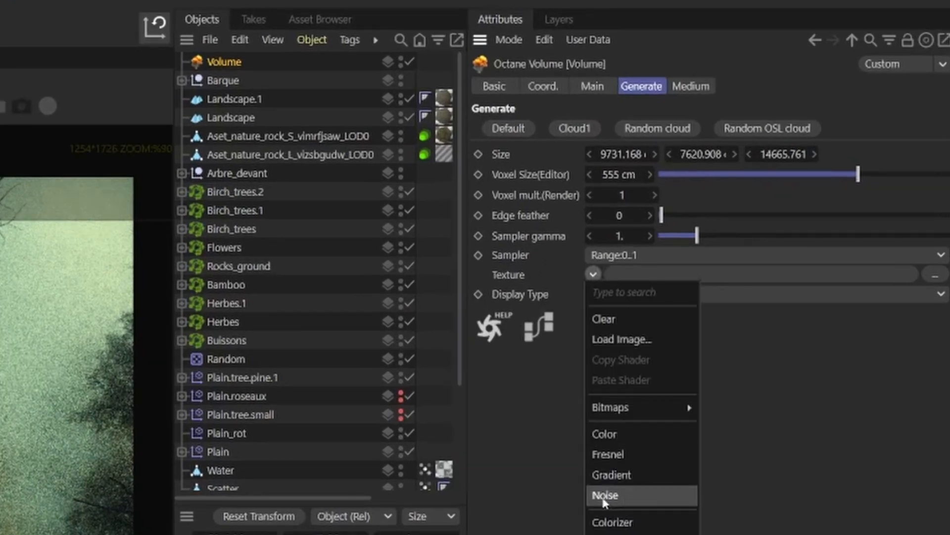
{"action": "left_click", "coordinate": [604, 495]}
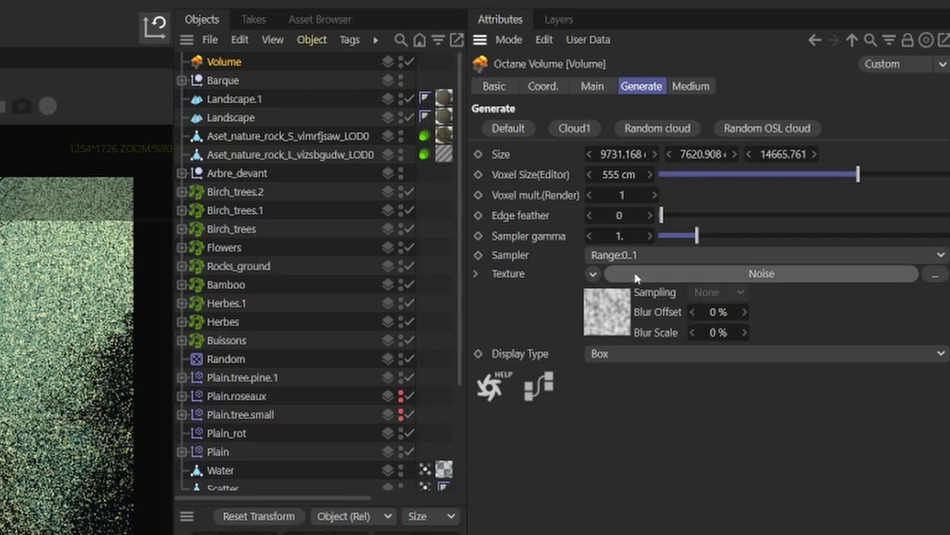
{"action": "left_click", "coordinate": [761, 273]}
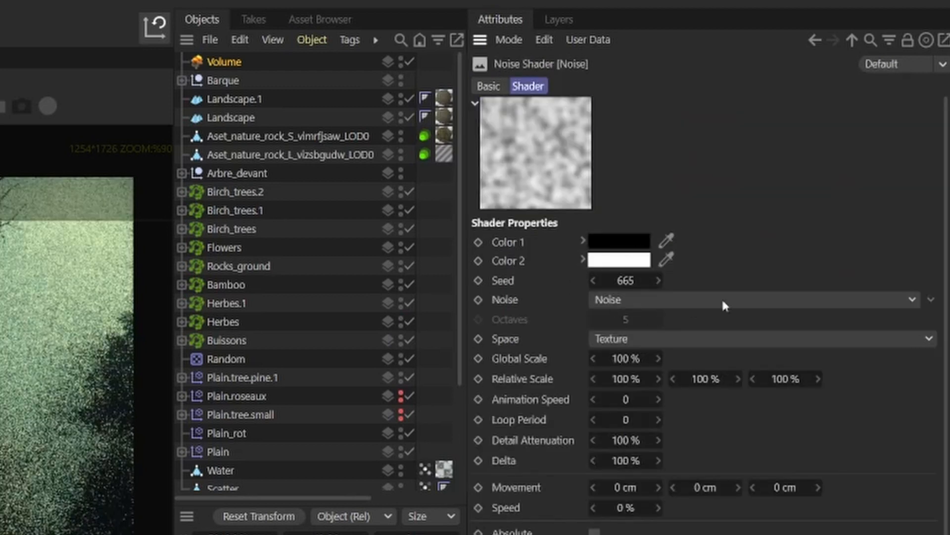
{"action": "left_click", "coordinate": [753, 299]}
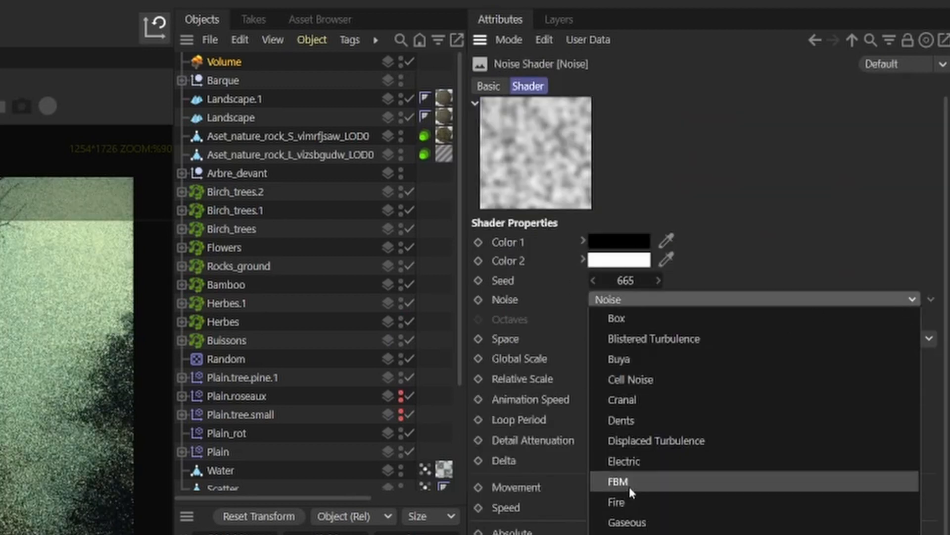
{"action": "left_click", "coordinate": [618, 481]}
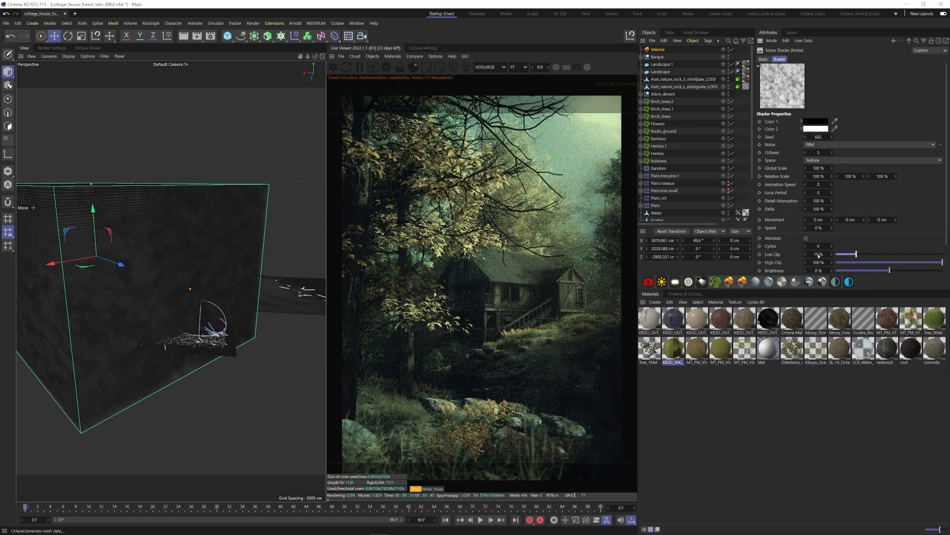
Step: Set the noise Low Clip to 40%, octaves to 15, and the volume's voxel size to 80 cm
{"action": "type", "text": "40"}
{"action": "left_click", "coordinate": [818, 152]}
{"action": "type", "text": "15"}
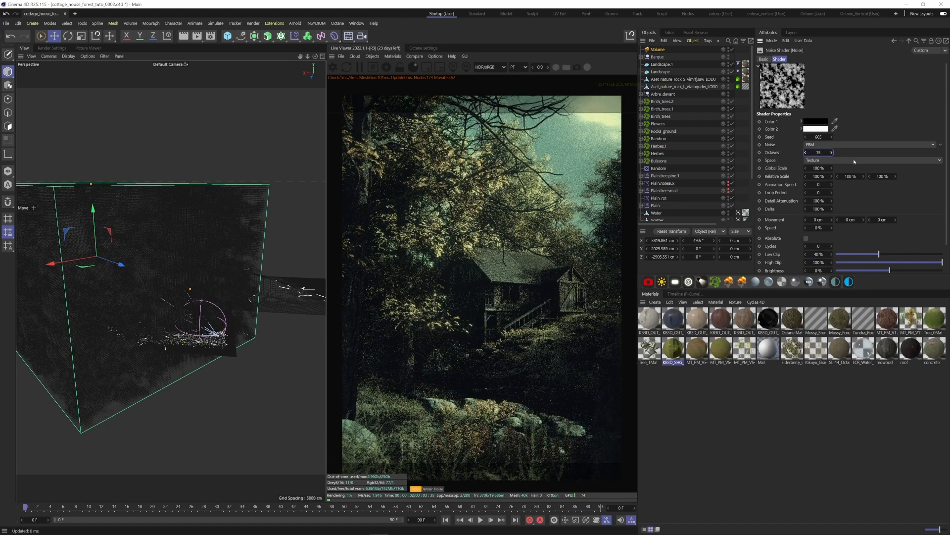
{"action": "left_click", "coordinate": [818, 168]}
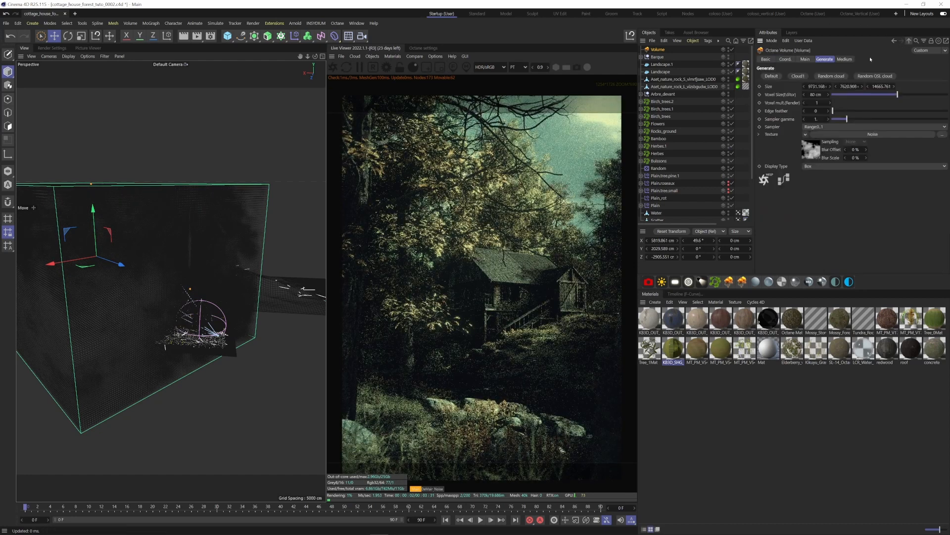
Step: Raise the Volume Medium's density to about 4.19 and resize the volume around the cottage
{"action": "left_click", "coordinate": [844, 59]}
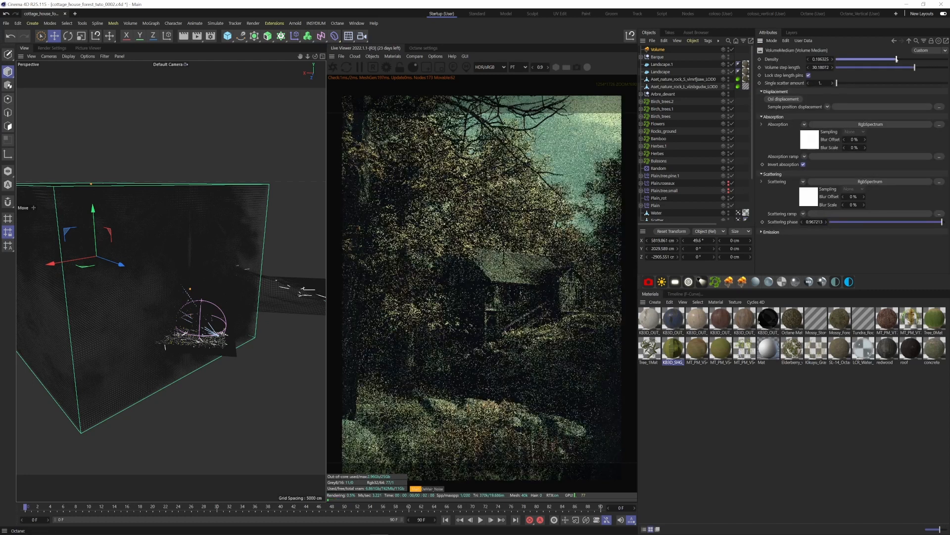
{"action": "left_click_drag", "start_coordinate": [897, 59], "coordinate": [915, 59]}
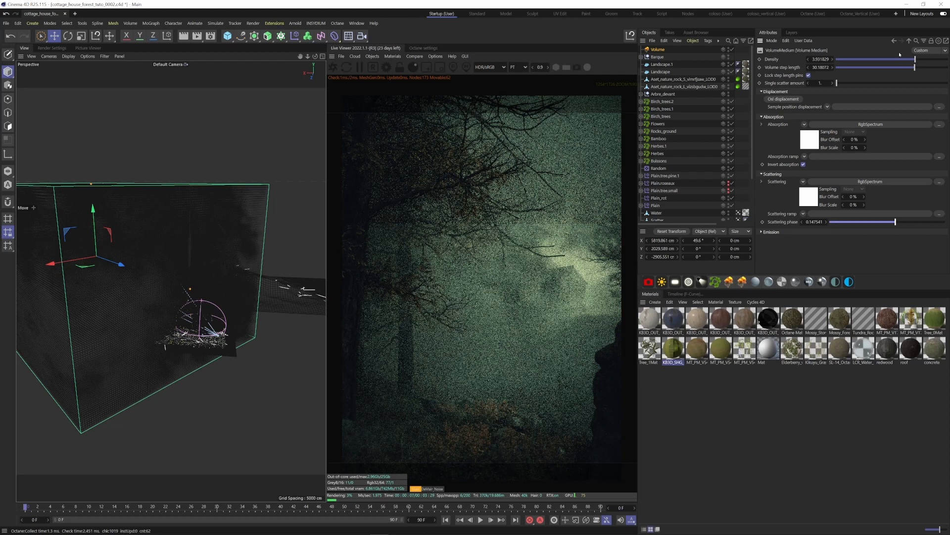
{"action": "left_click_drag", "start_coordinate": [897, 59], "coordinate": [915, 59]}
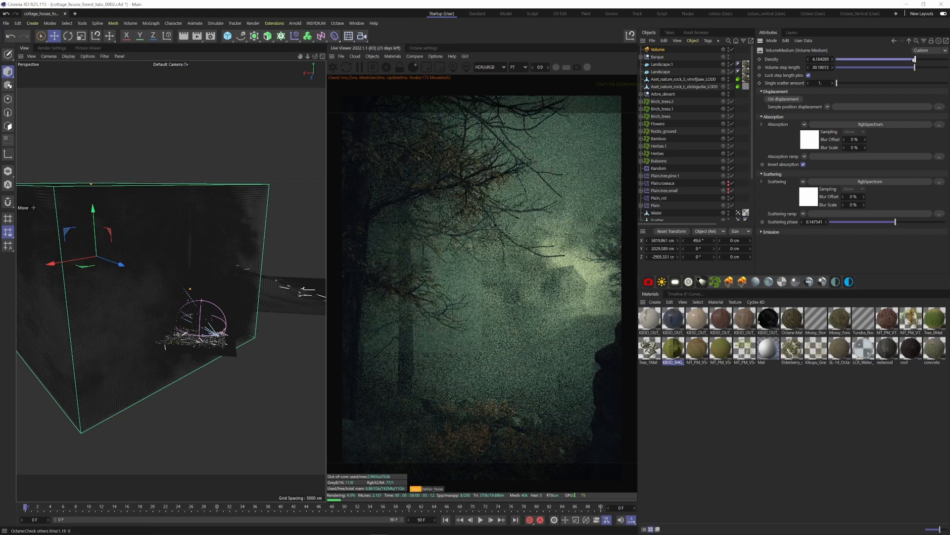
{"action": "left_click_drag", "start_coordinate": [914, 59], "coordinate": [907, 59]}
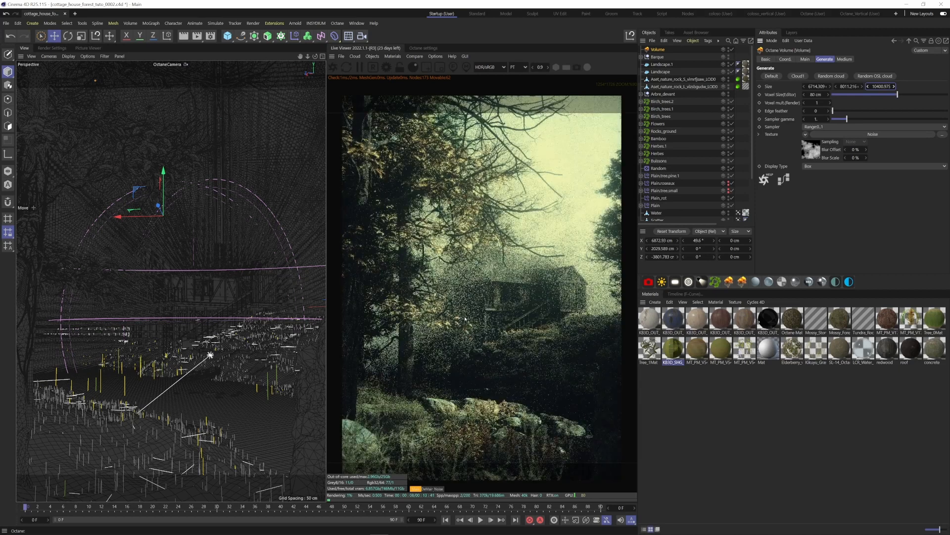
Step: Show the Volume Medium's parameters, now at density 0.05 and step length near 0.26
{"action": "left_click", "coordinate": [435, 56]}
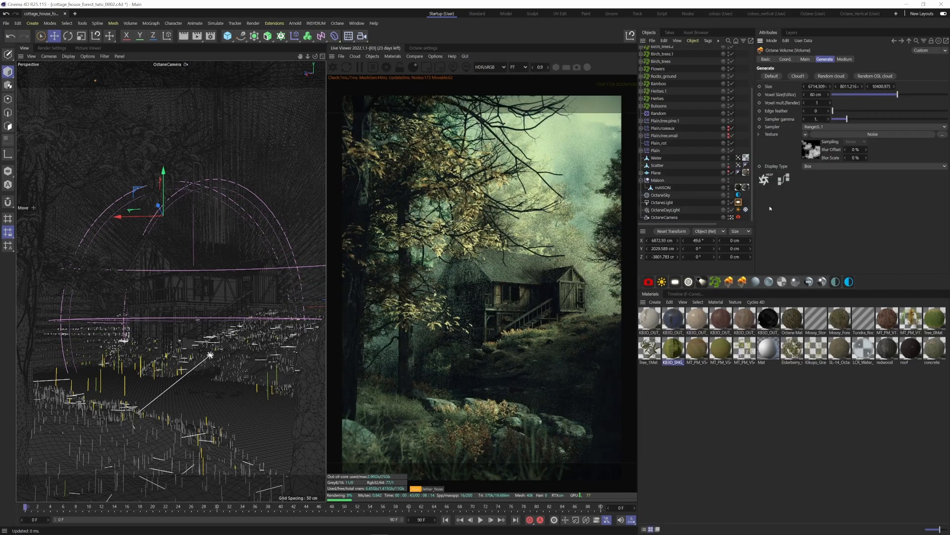
{"action": "left_click", "coordinate": [845, 59]}
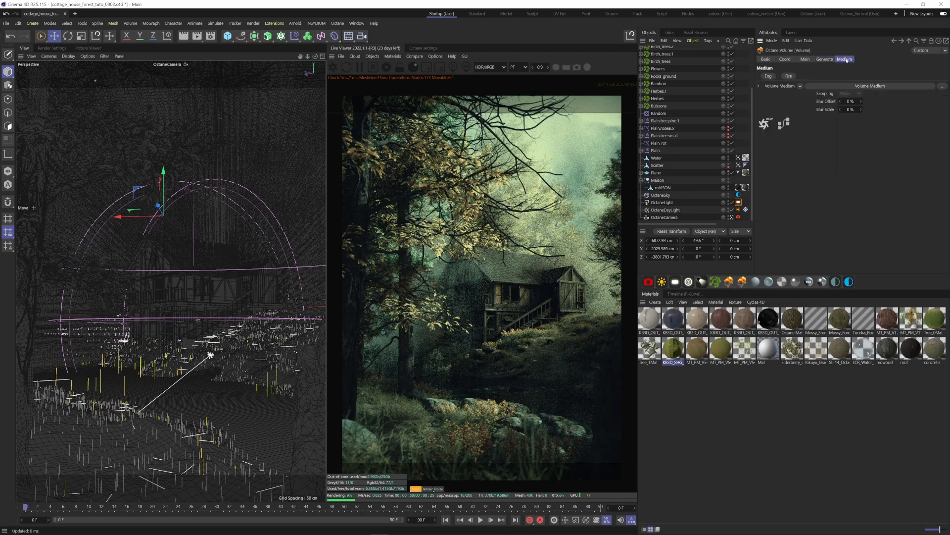
{"action": "left_click", "coordinate": [844, 58]}
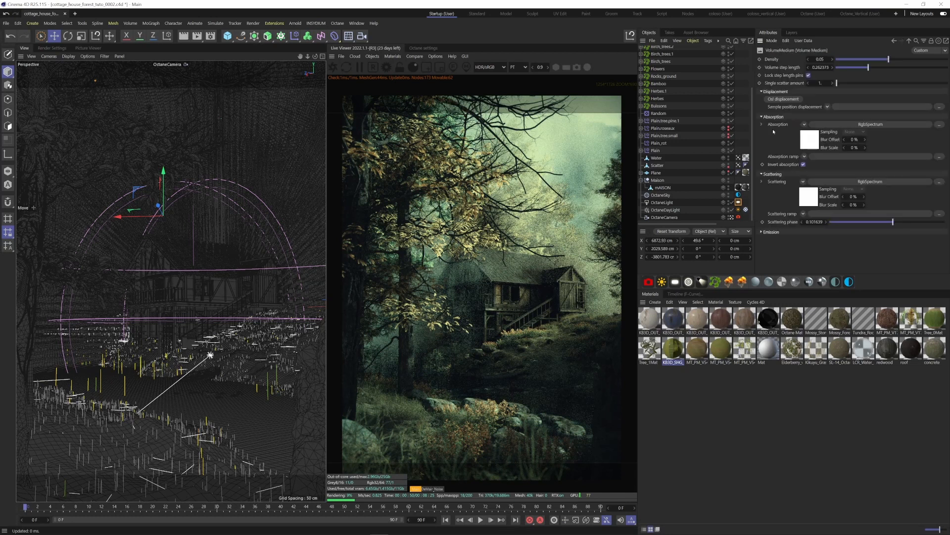